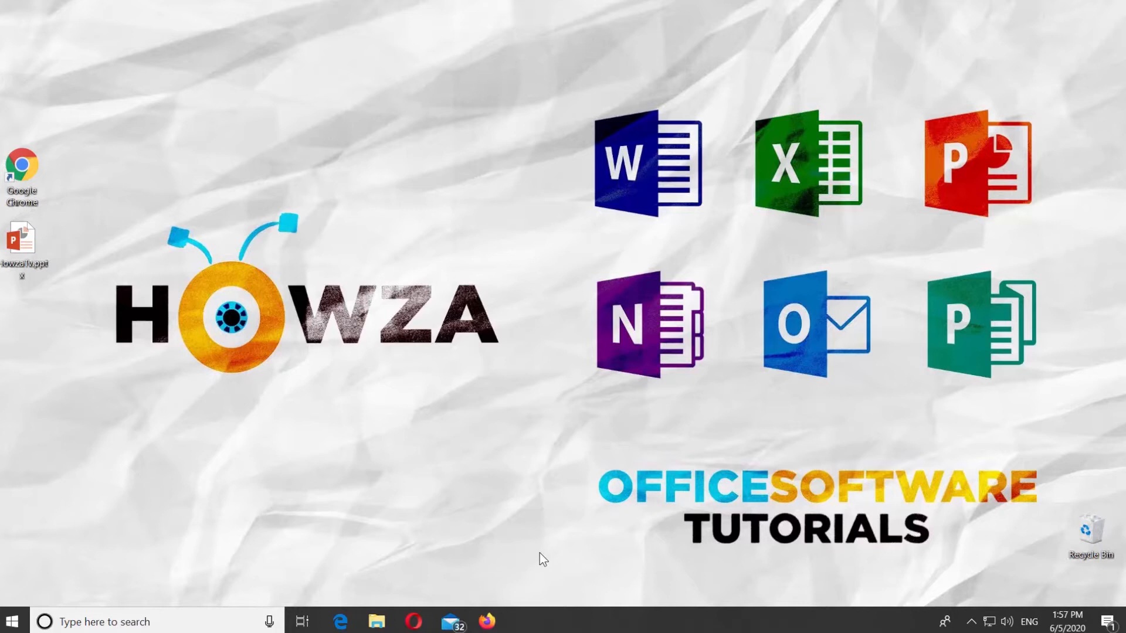
Open the HowzaTv.pptx presentation from the desktop in PowerPoint
double_click(21, 240)
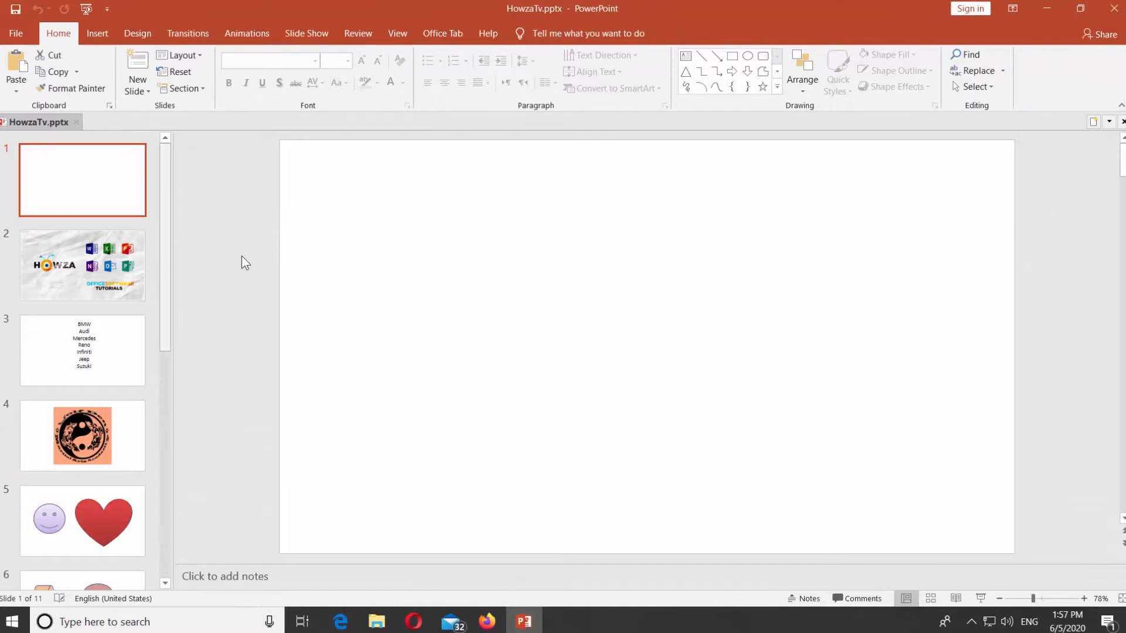
Browse the New Slide layouts and the Table grid from Insert, adding neither
left_click(97, 33)
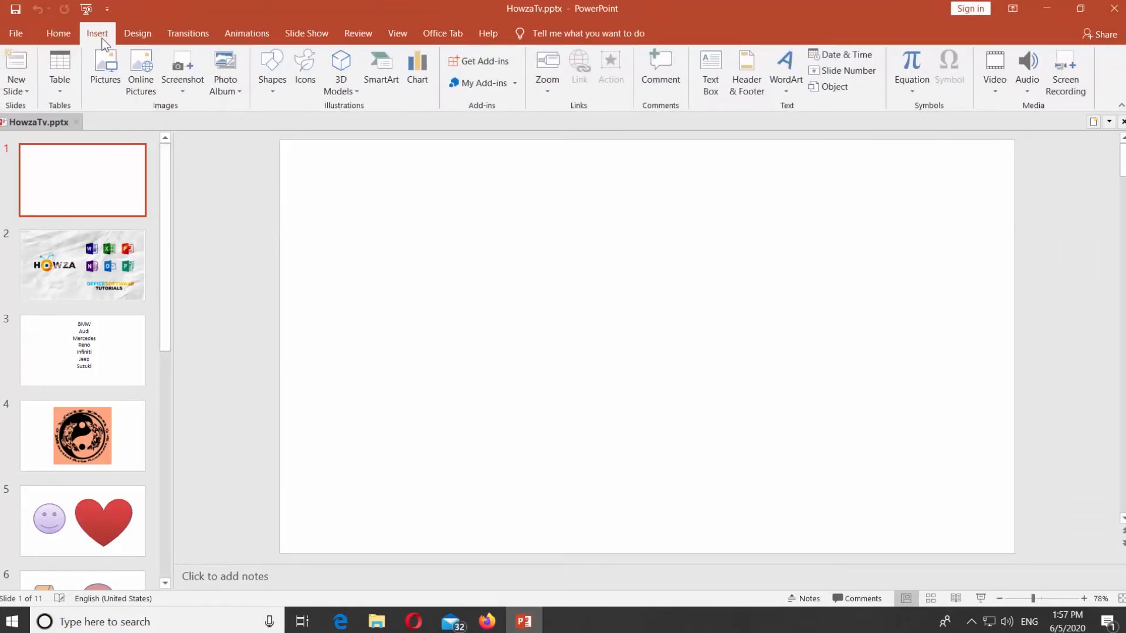
left_click(15, 71)
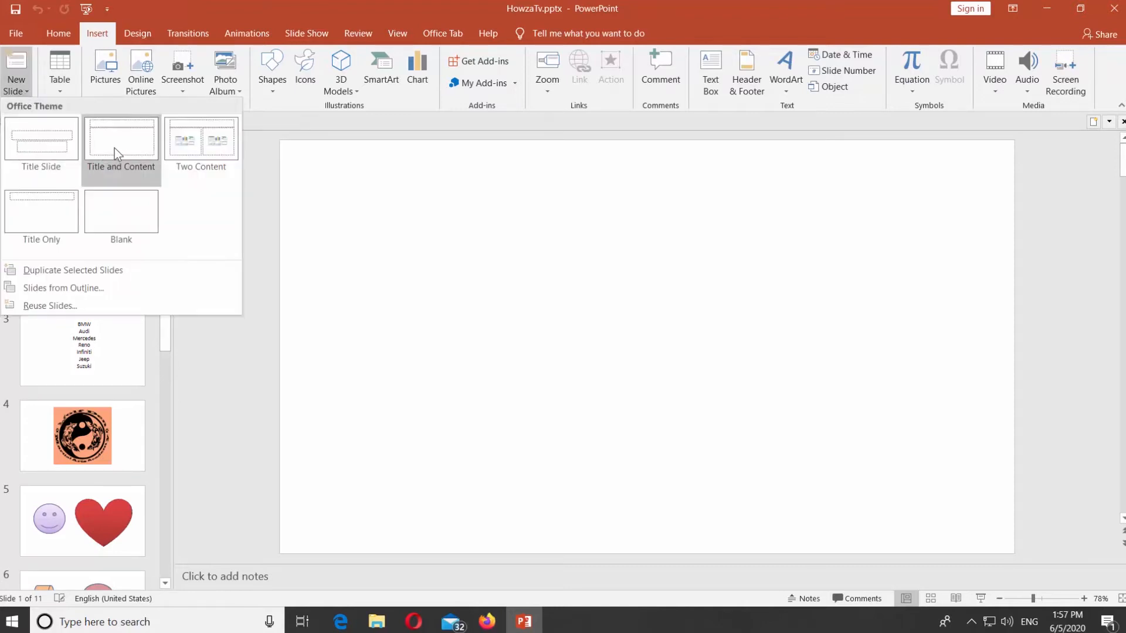
mouse_move(41, 210)
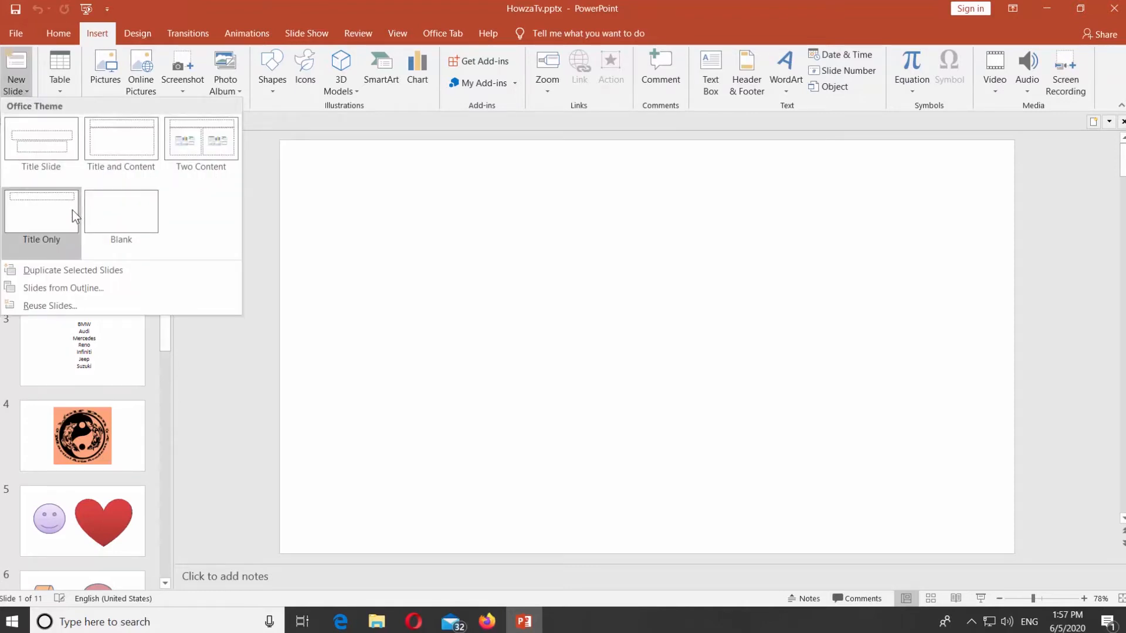
left_click(41, 210)
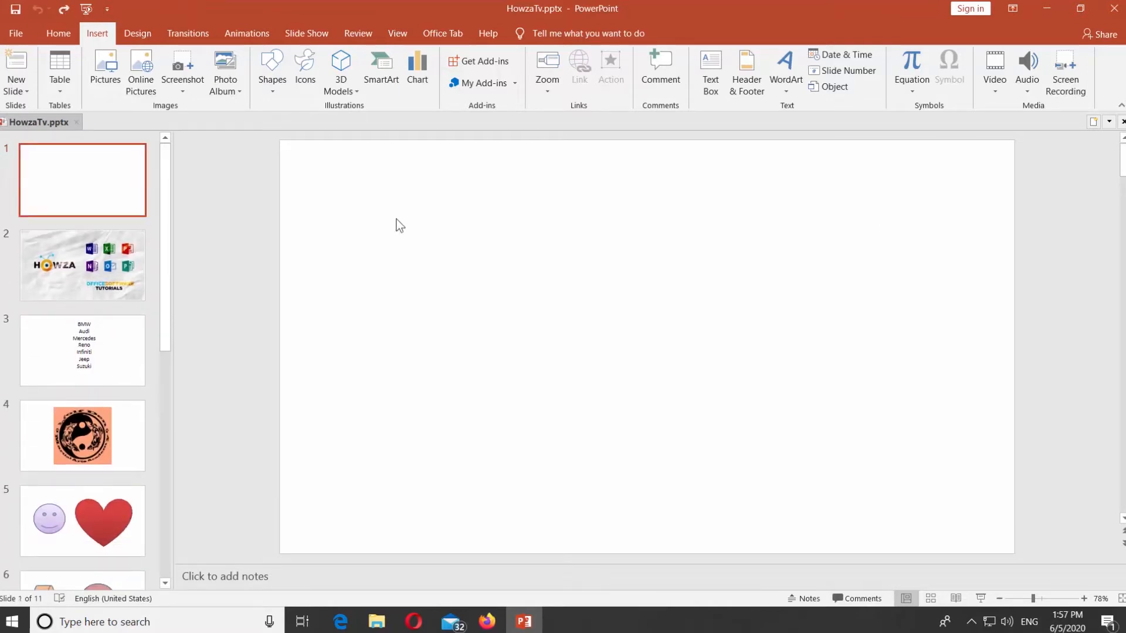
left_click(59, 72)
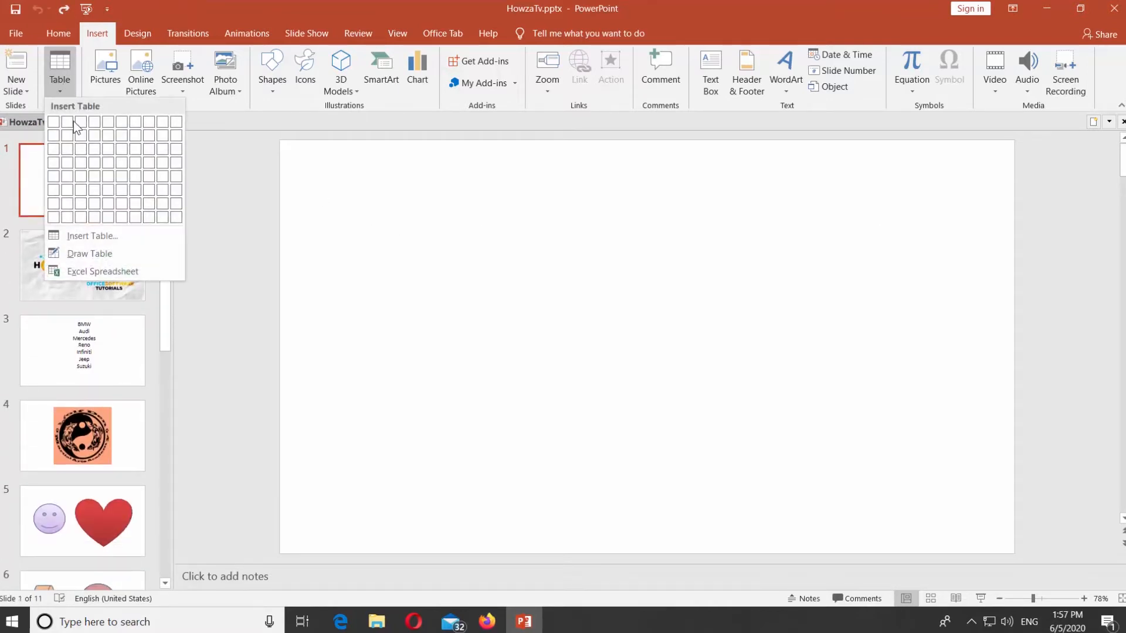
left_click(94, 162)
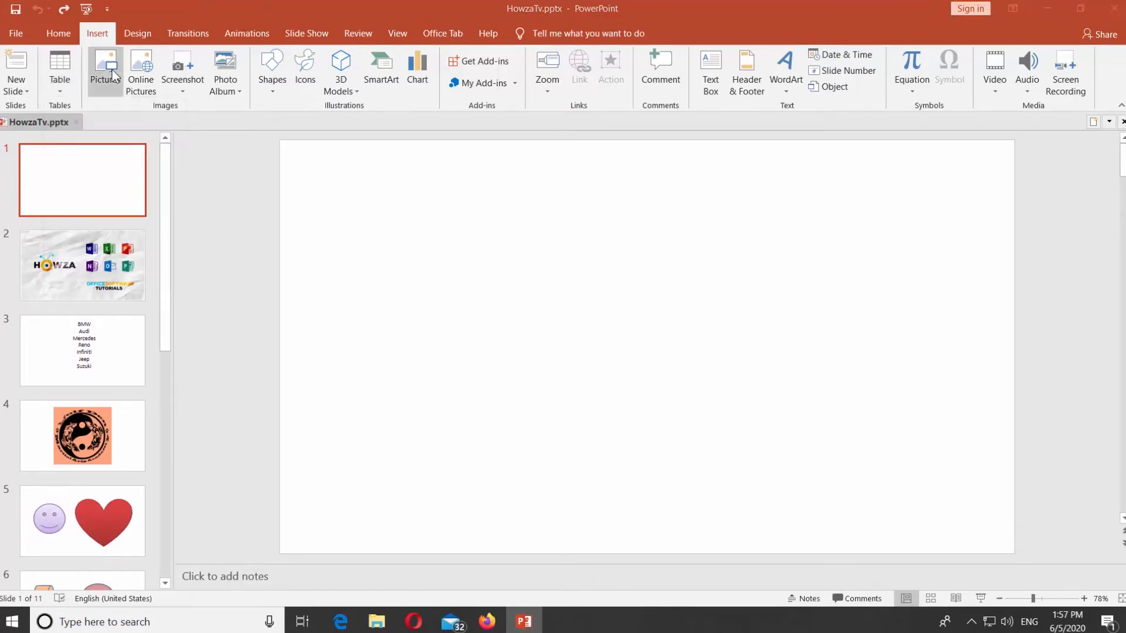
left_click(104, 68)
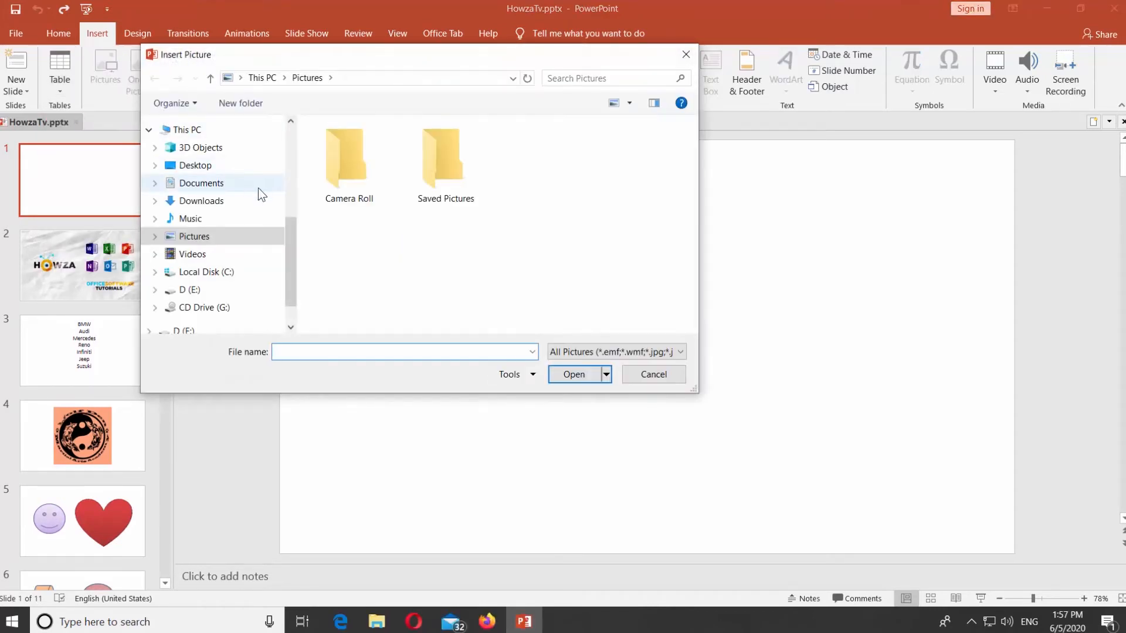
left_click(652, 374)
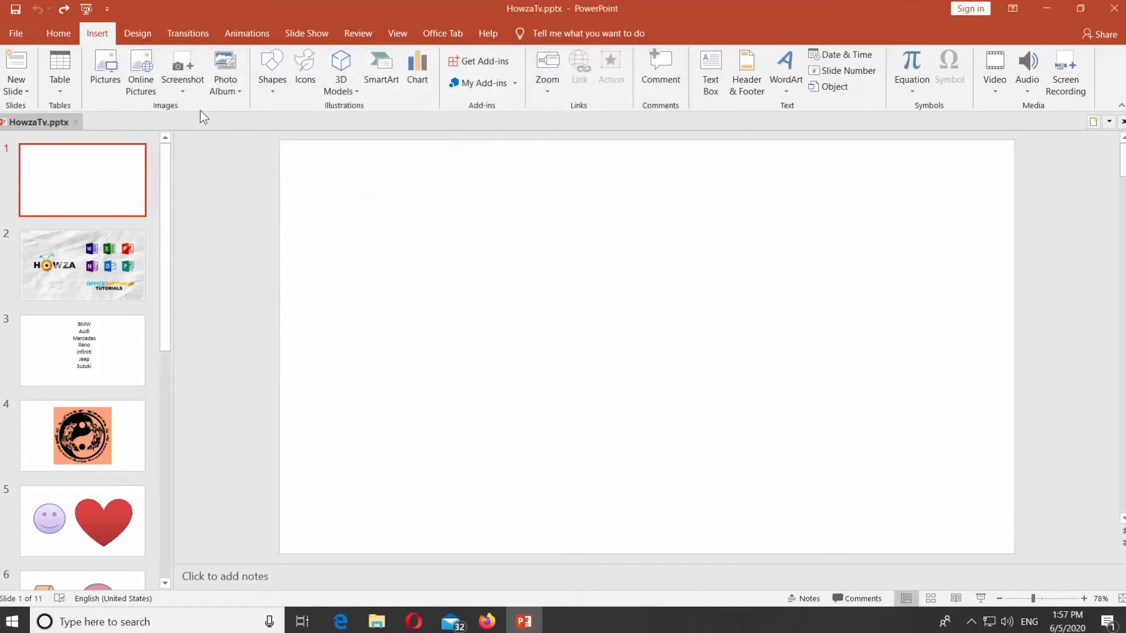
mouse_move(183, 71)
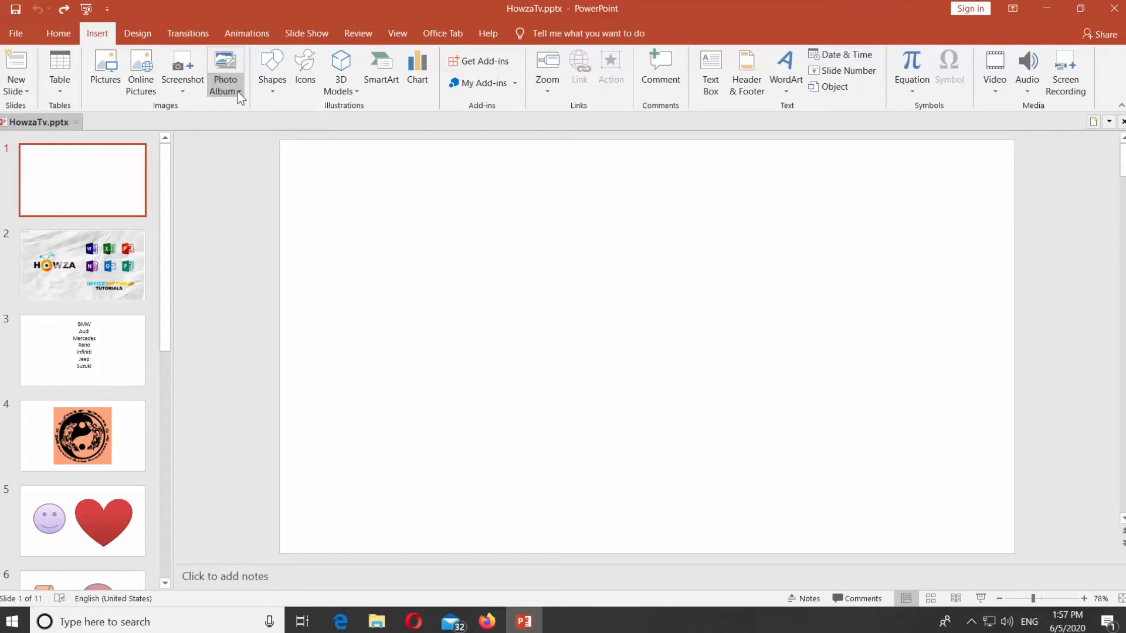
mouse_move(271, 70)
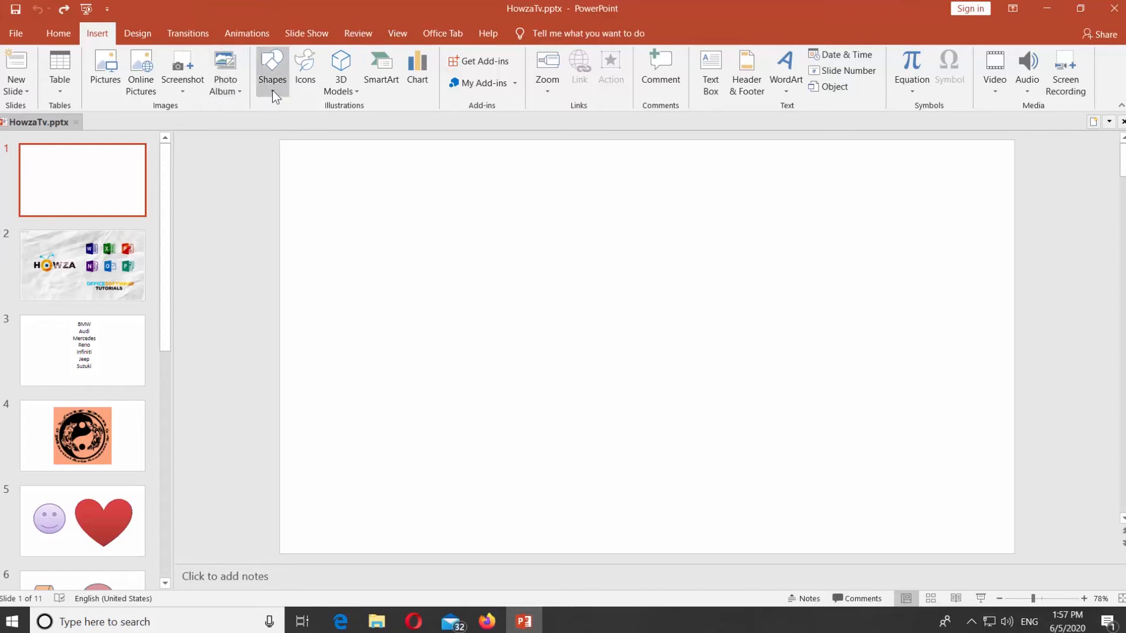
Draw a blue Half Frame shape at the slide's top-left, then try a chart and discard it
left_click(271, 72)
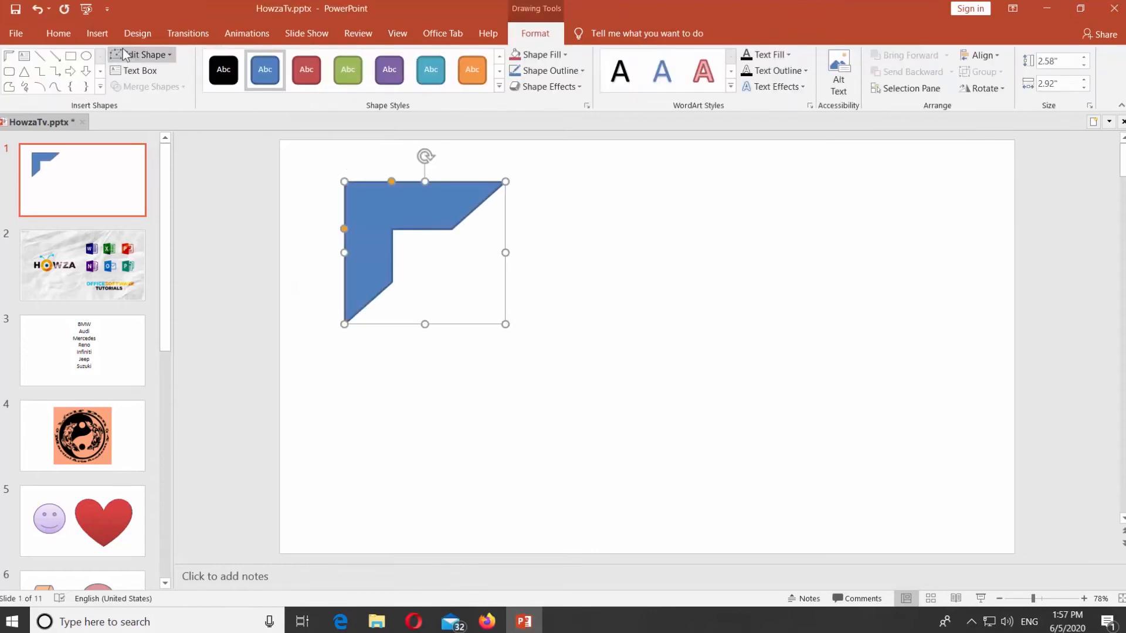
left_click(97, 33)
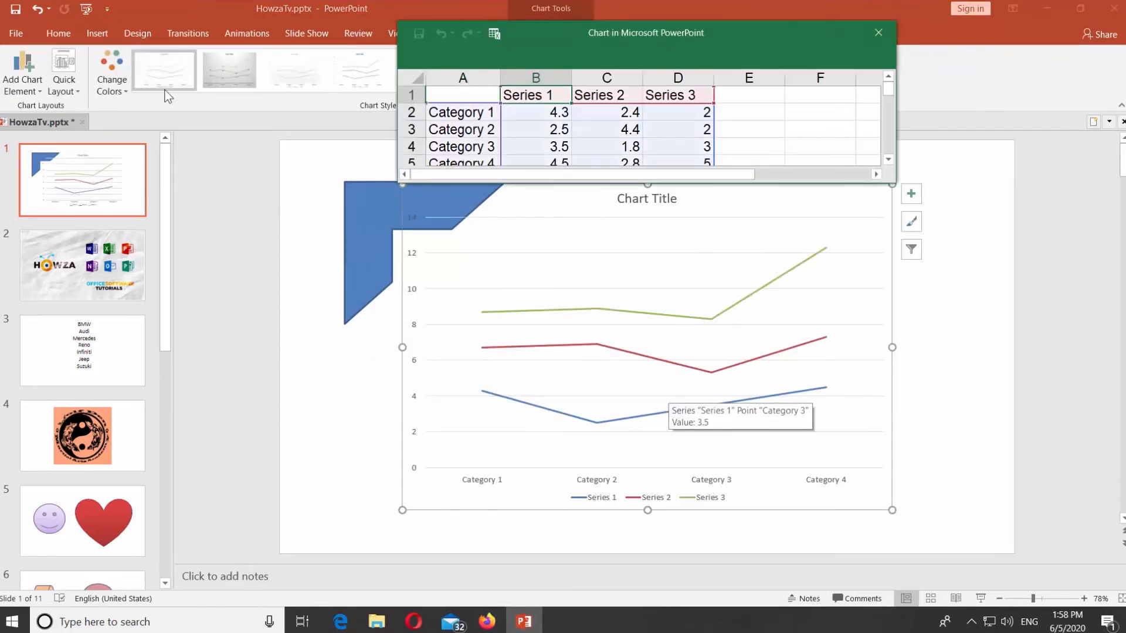
left_click(98, 33)
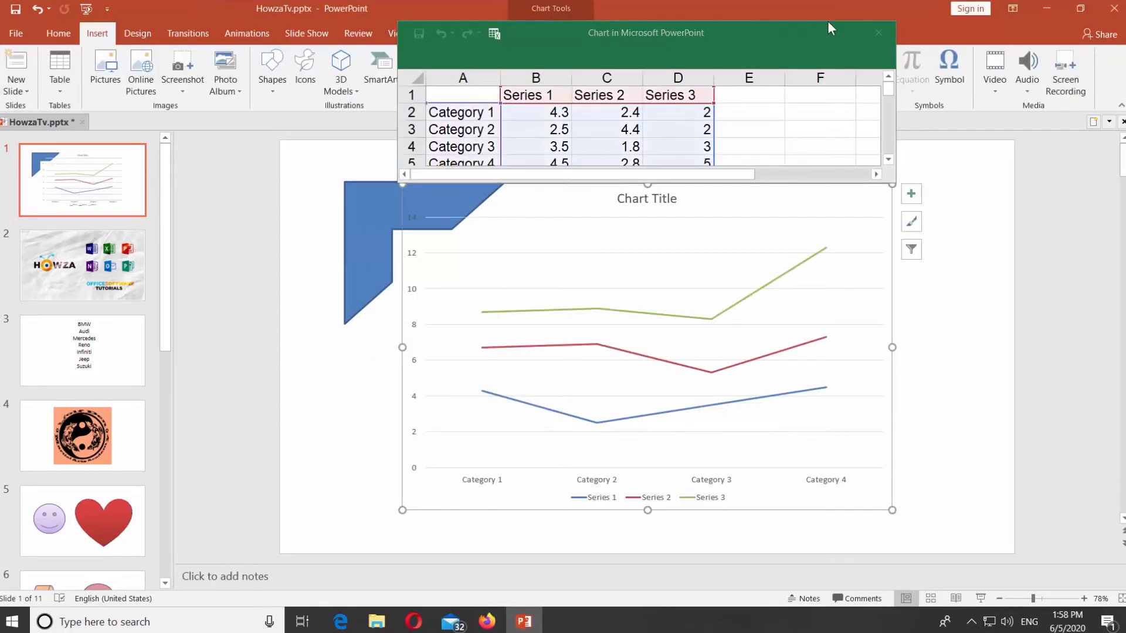
left_click(878, 33)
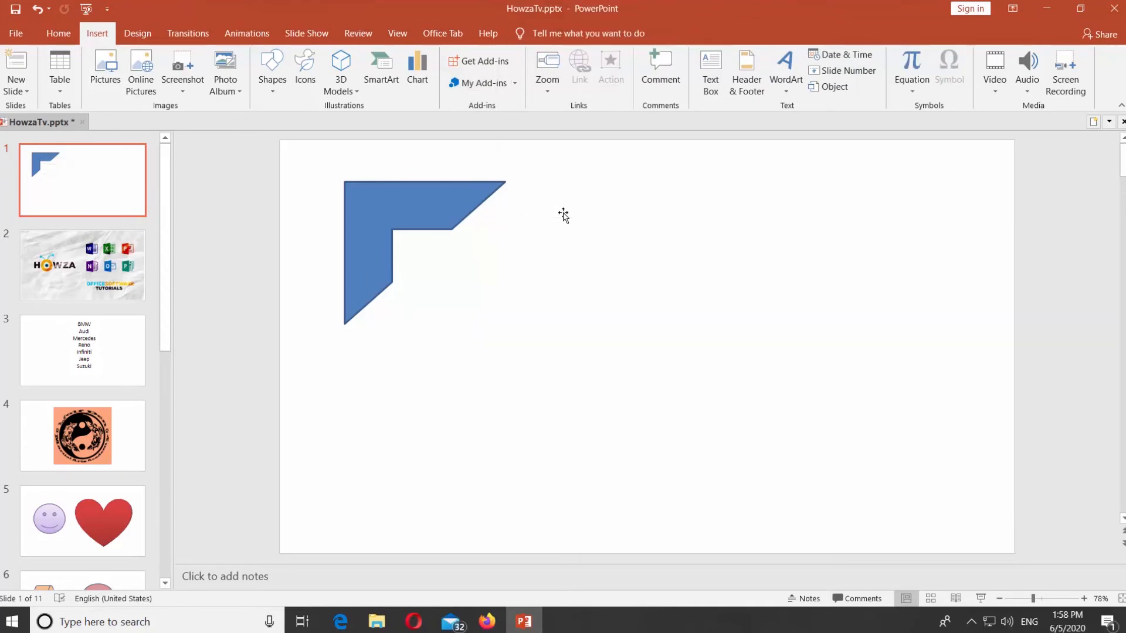
Post a new comment reading "HowzaTv" on slide one
left_click(546, 72)
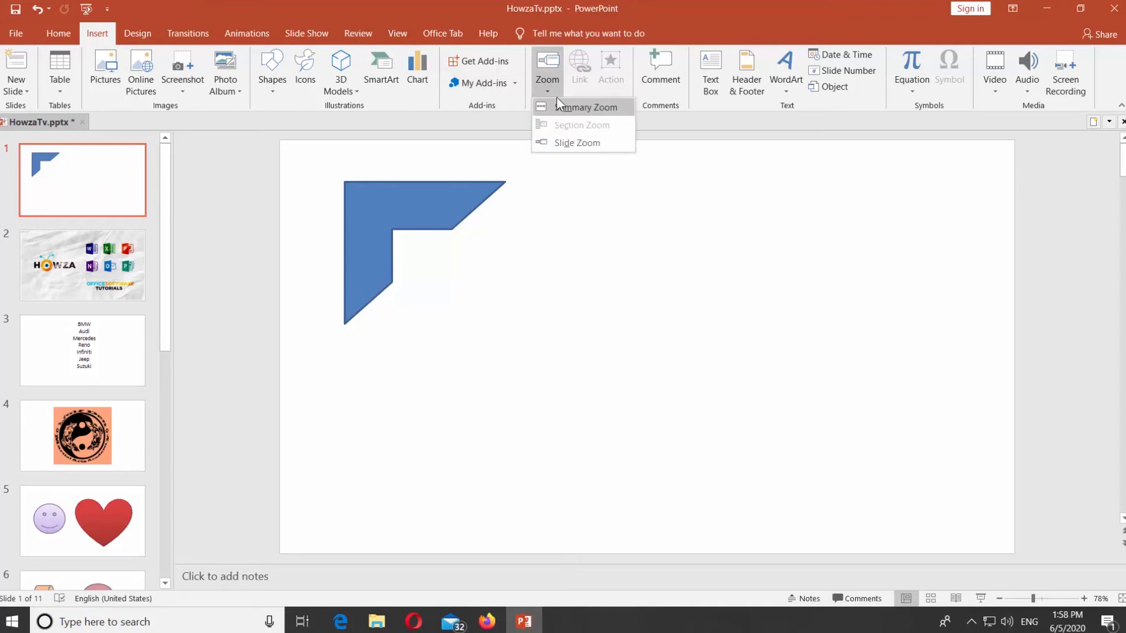
left_click(659, 68)
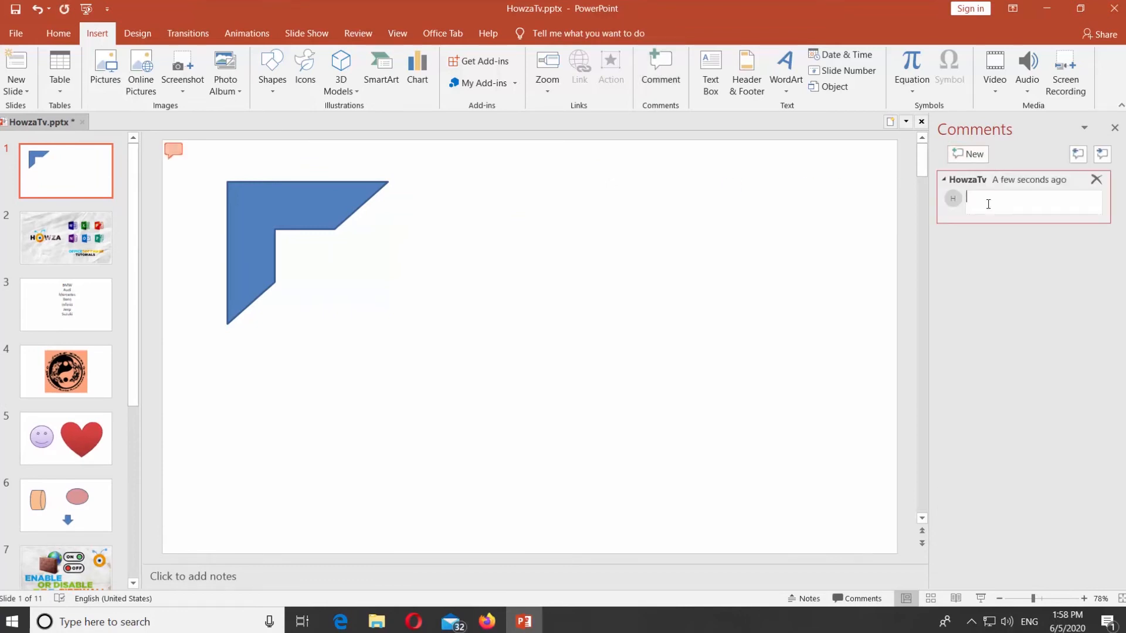
type("Howz")
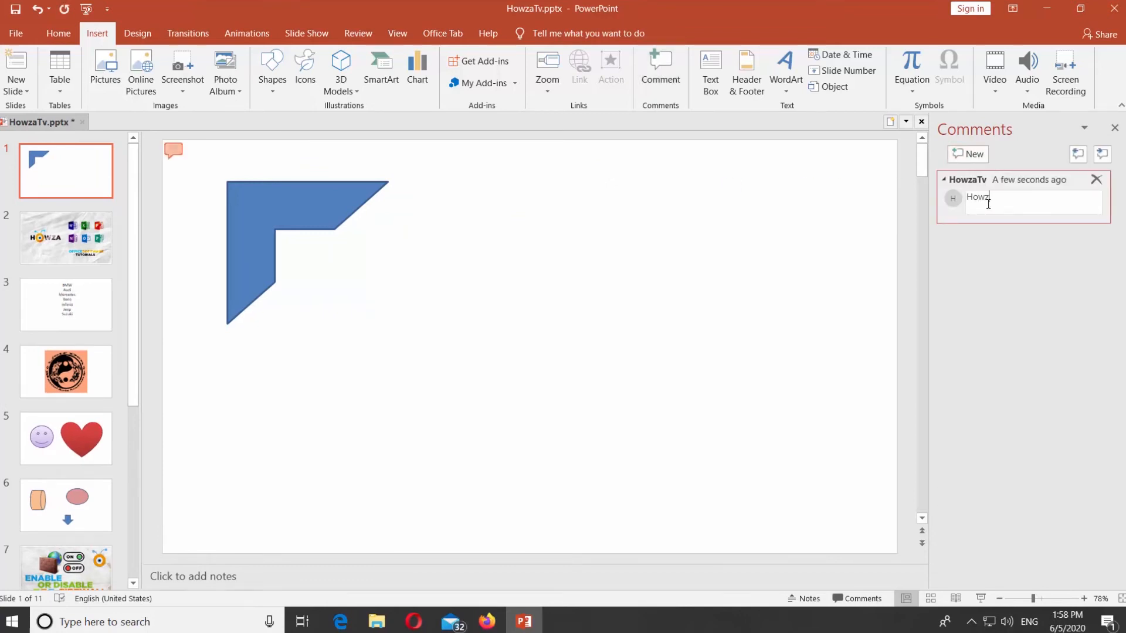
type("aTv")
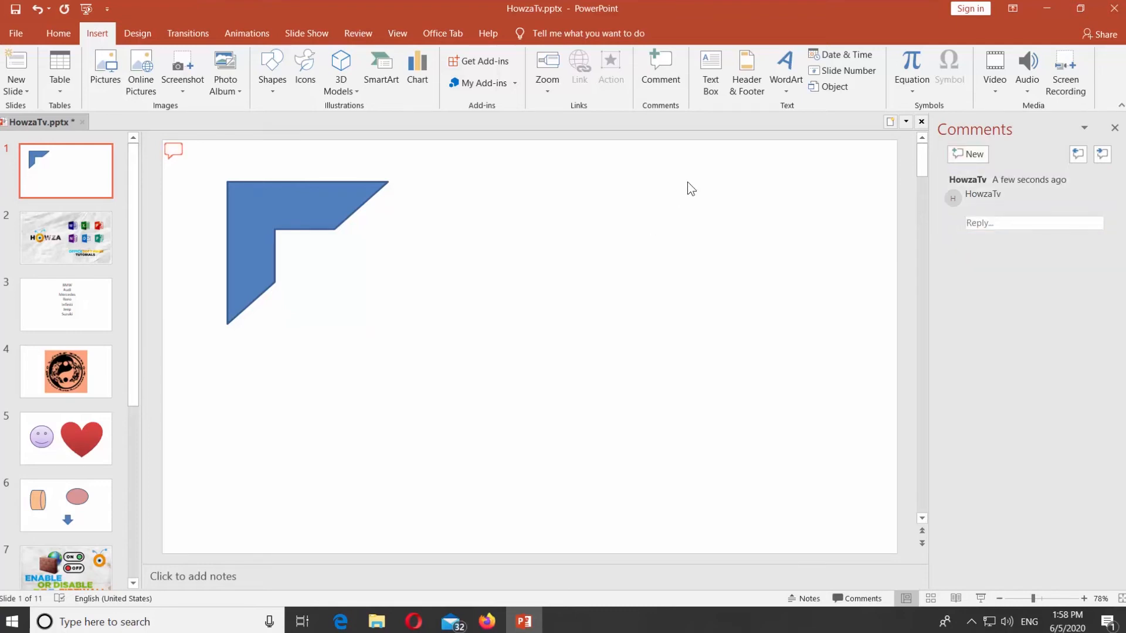
Draw a text box beside the blue shape and insert a checkmark from Recently used symbols
left_click_drag(470, 195, 829, 358)
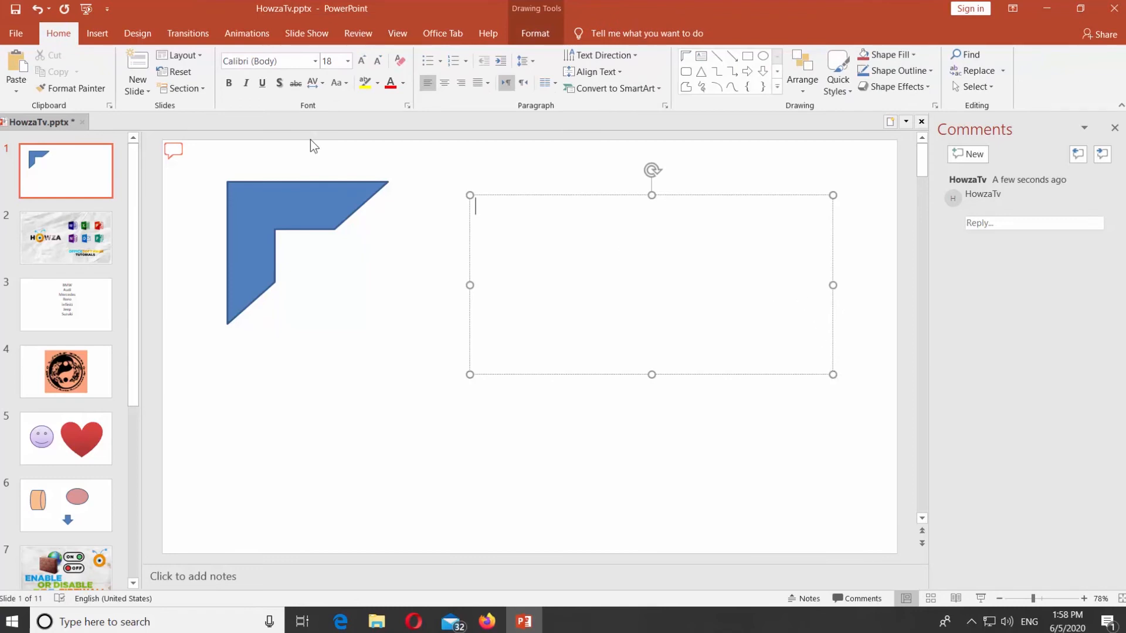
left_click(97, 33)
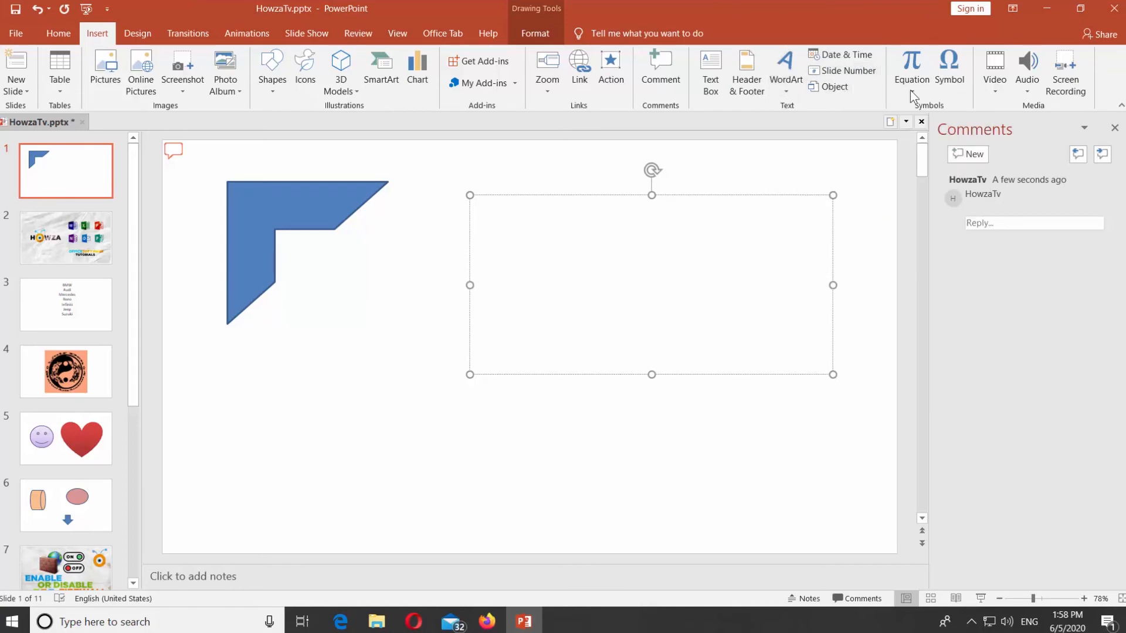
left_click(910, 64)
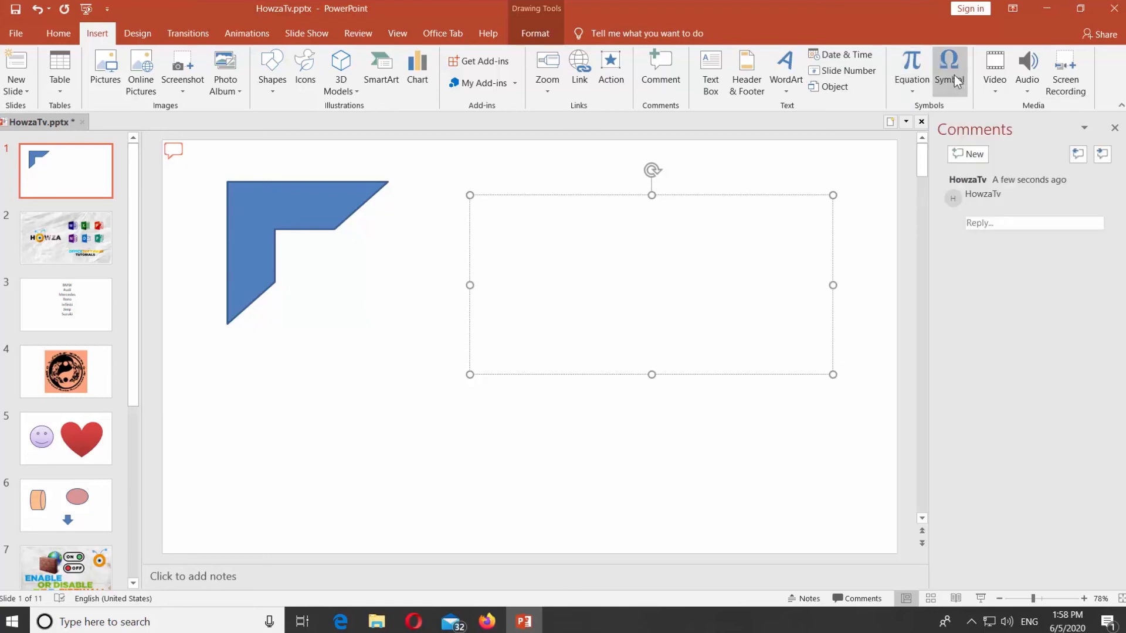
left_click(948, 72)
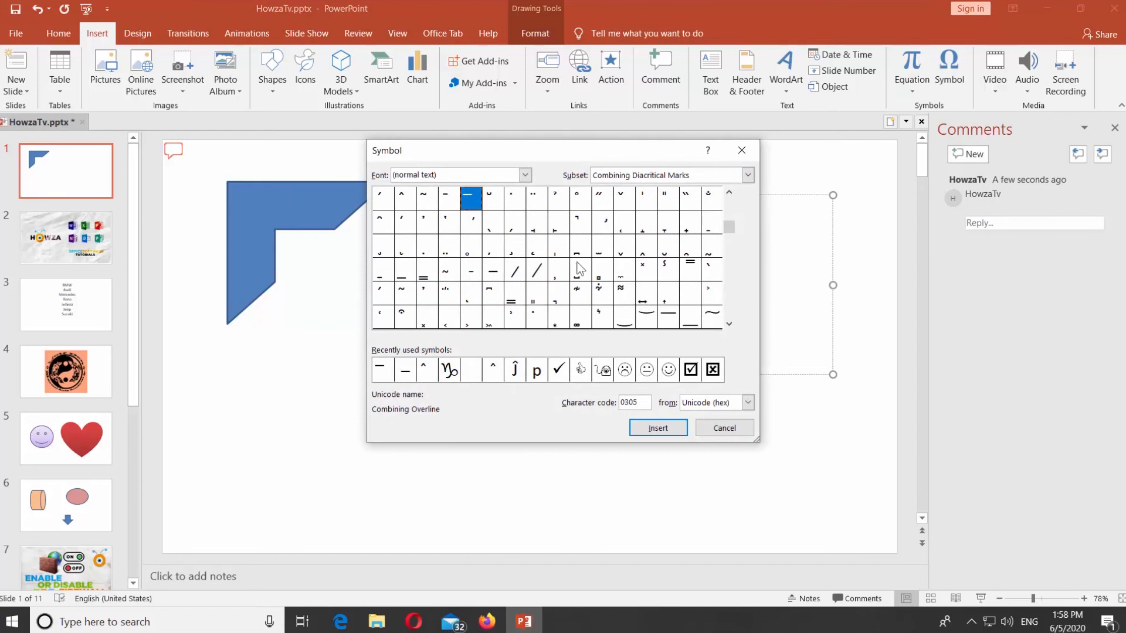
left_click(558, 293)
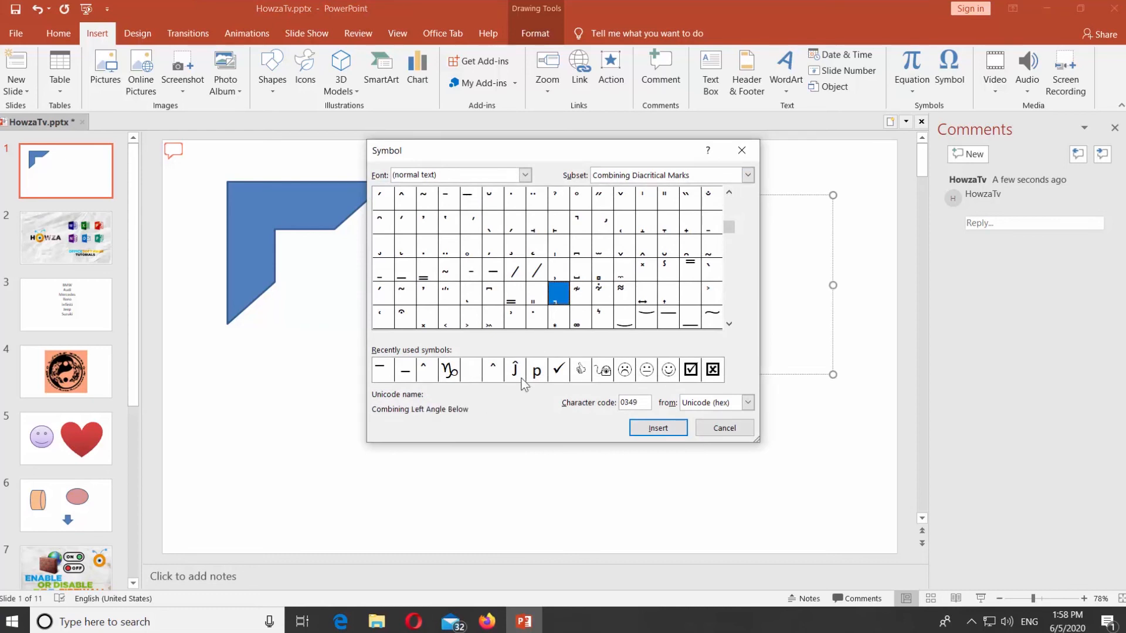
left_click(558, 369)
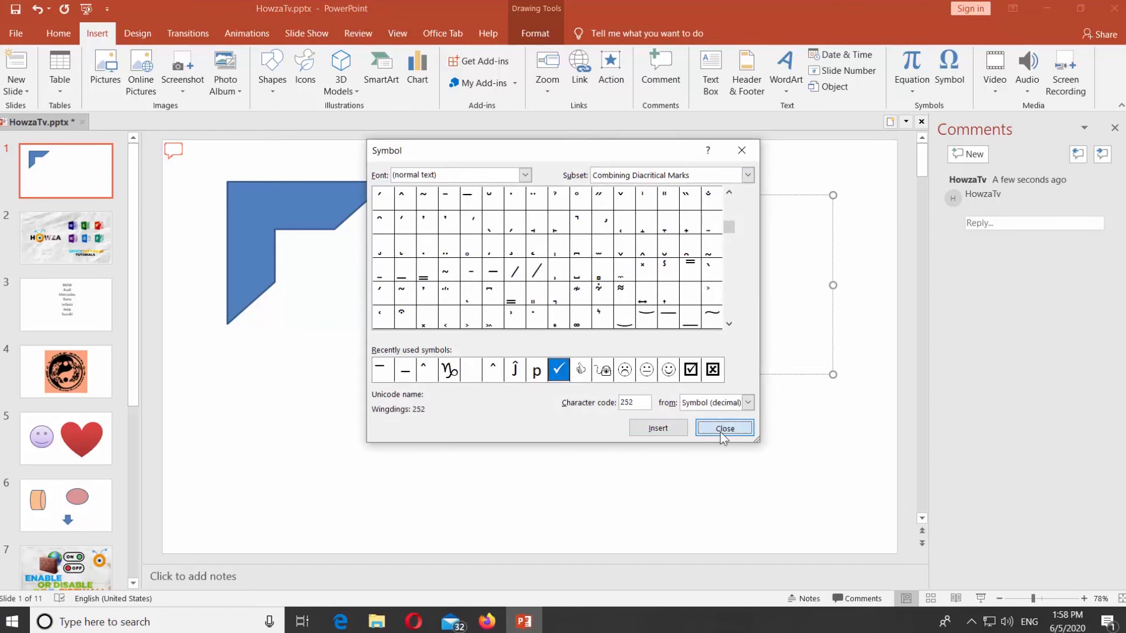
left_click(724, 428)
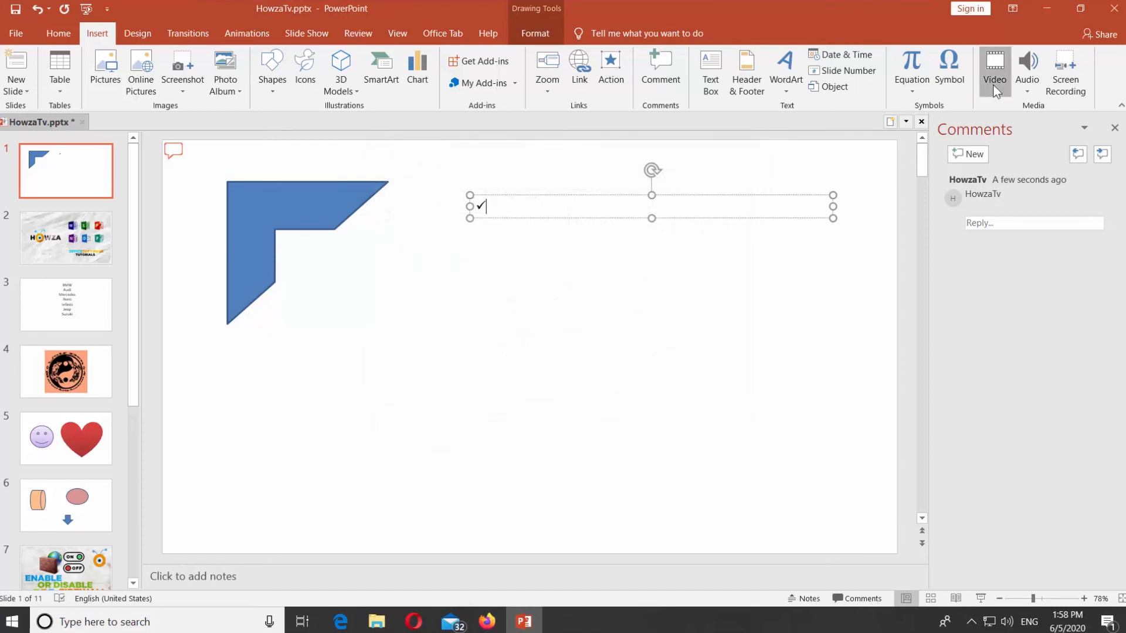
left_click(995, 68)
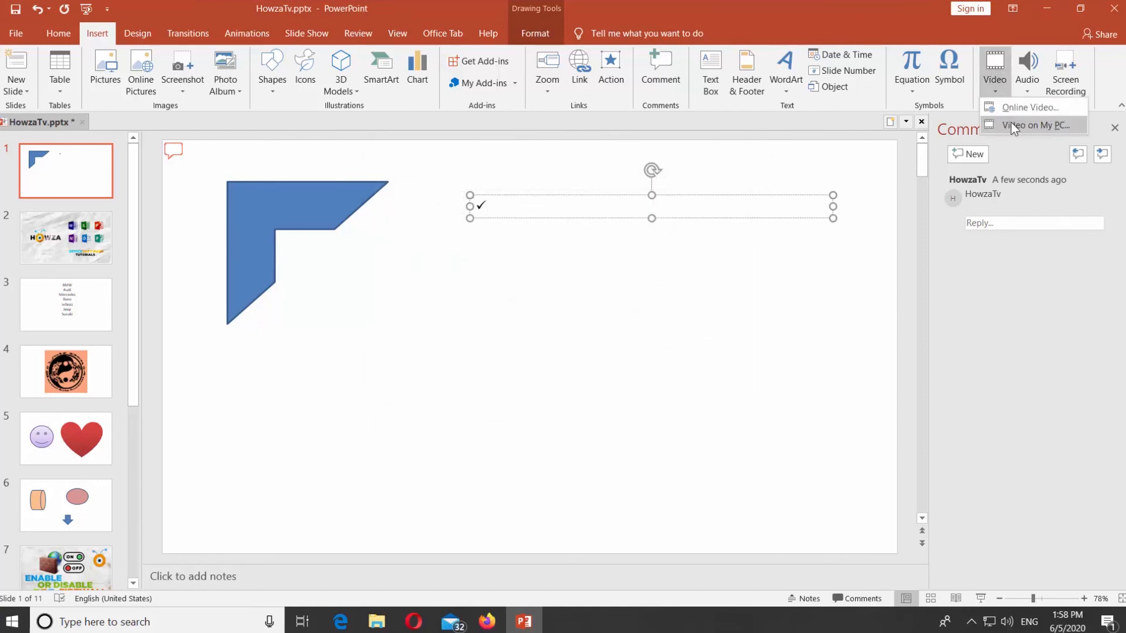
left_click(1027, 68)
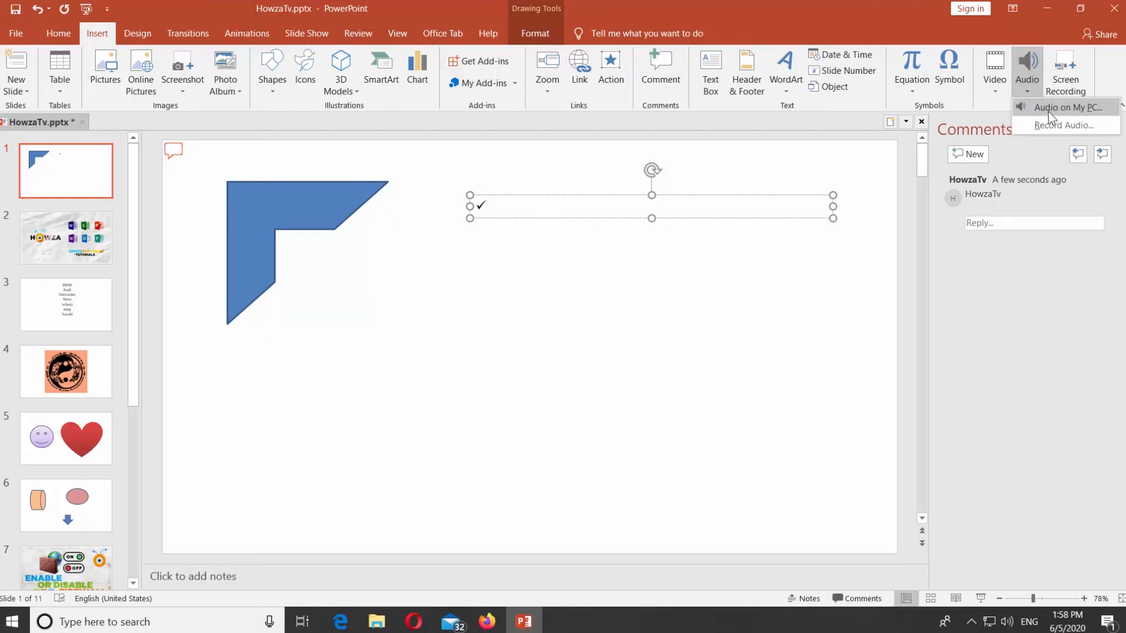